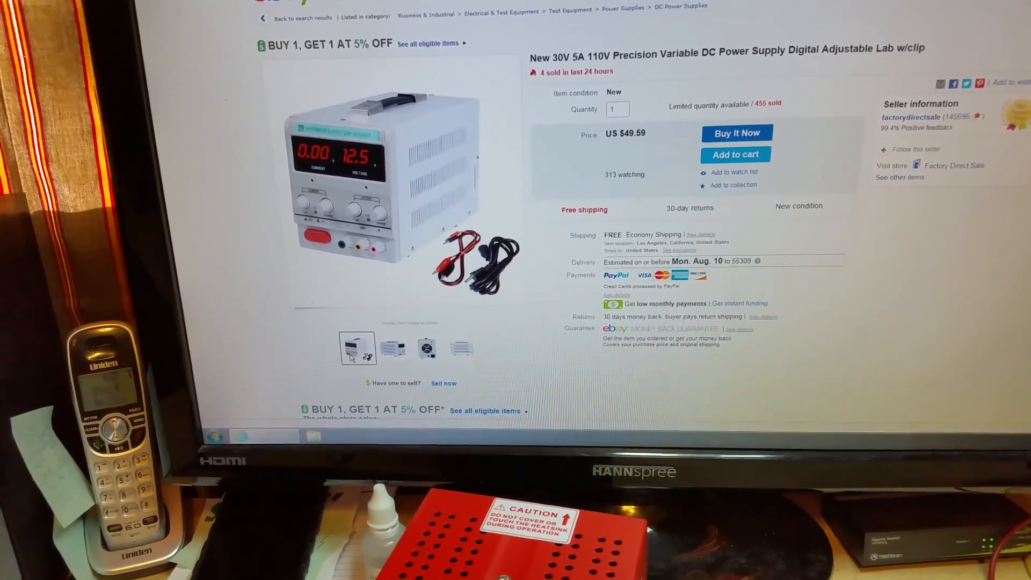
scroll("down", 3)
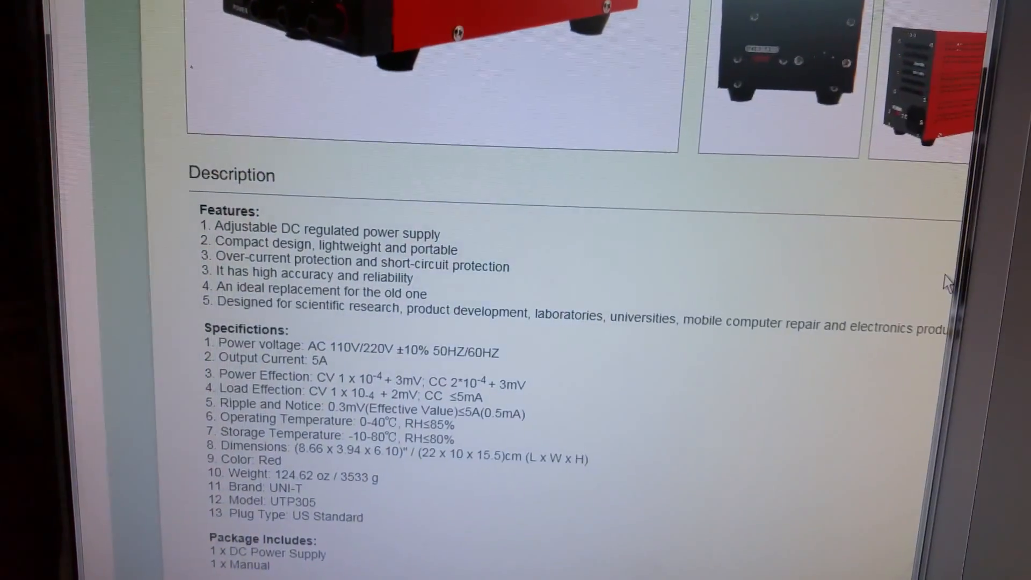